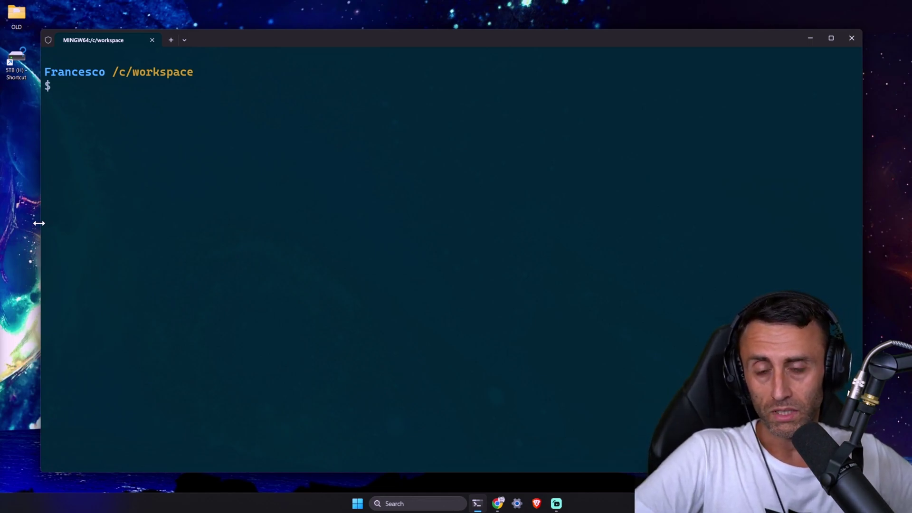
pyautogui.moveTo(319, 246)
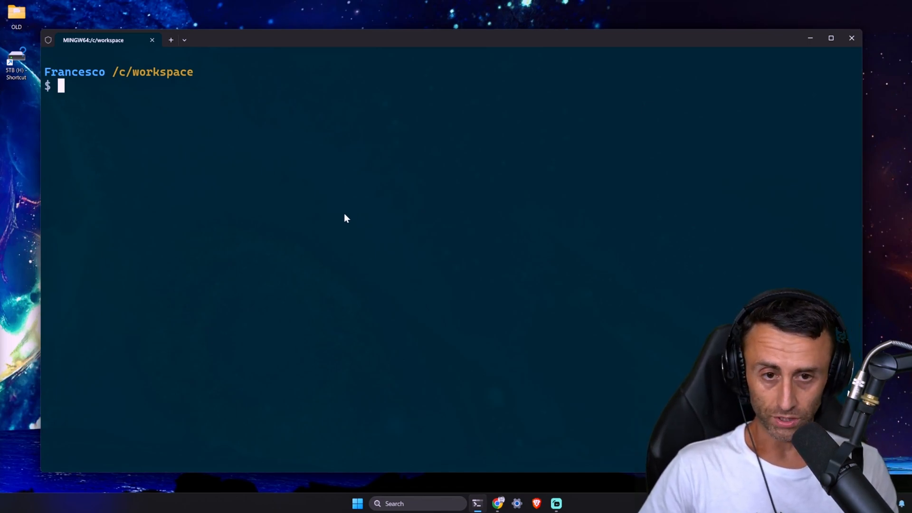
# - Create the rustfiles Cargo project, cd into it, and open it with code
pyautogui.write('cargo')
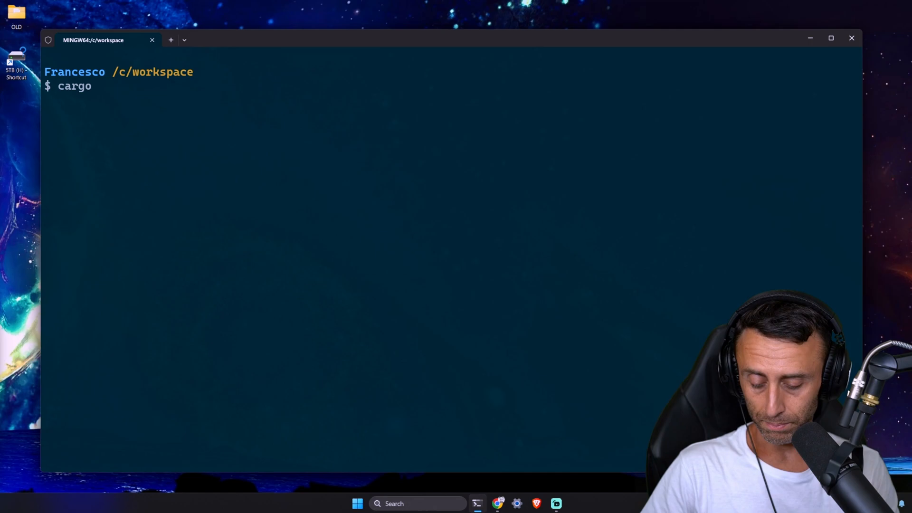
pyautogui.write('new rus')
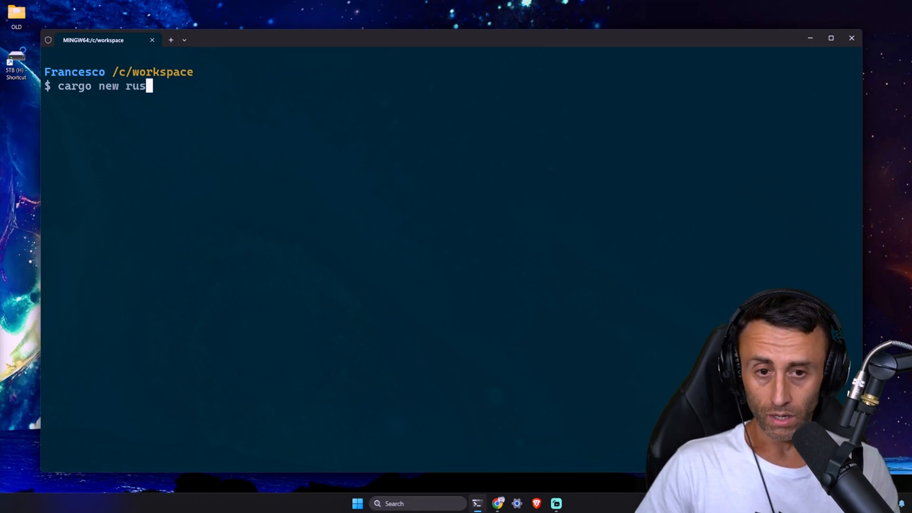
pyautogui.write('files')
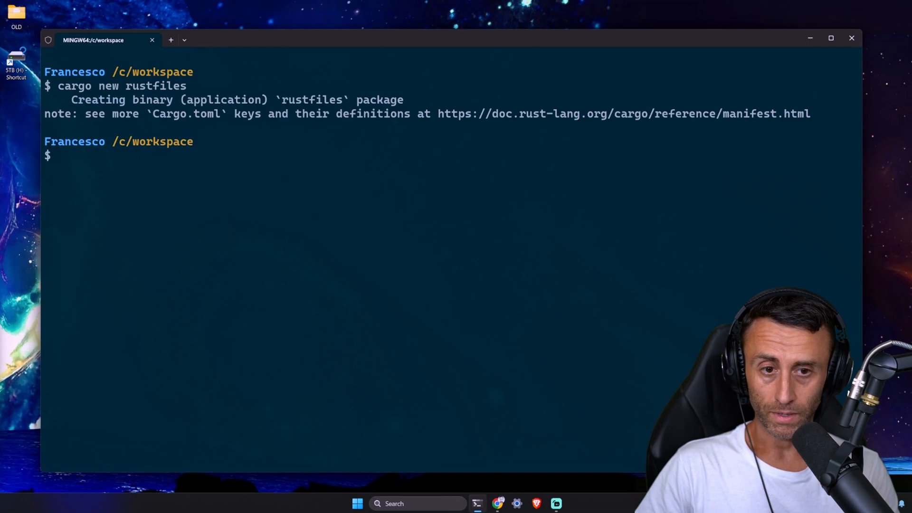
pyautogui.write('cd rustfiles/\\')
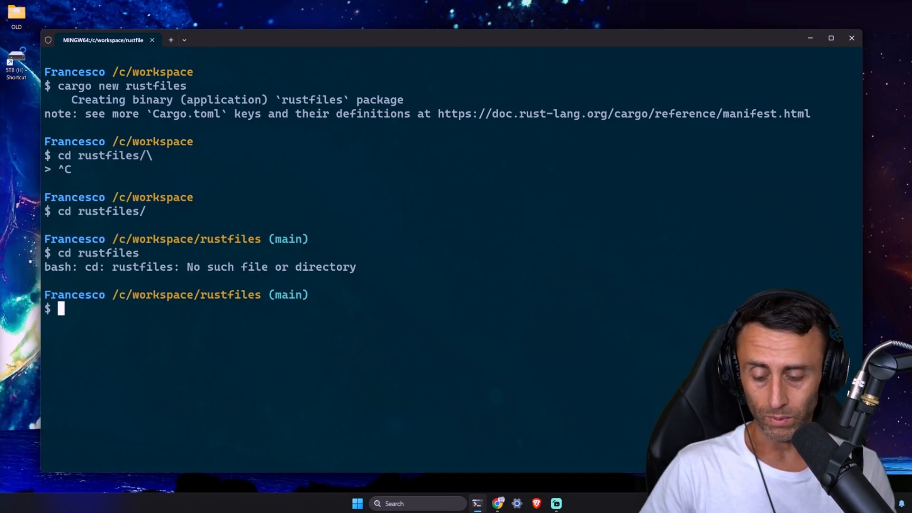
pyautogui.write('code .')
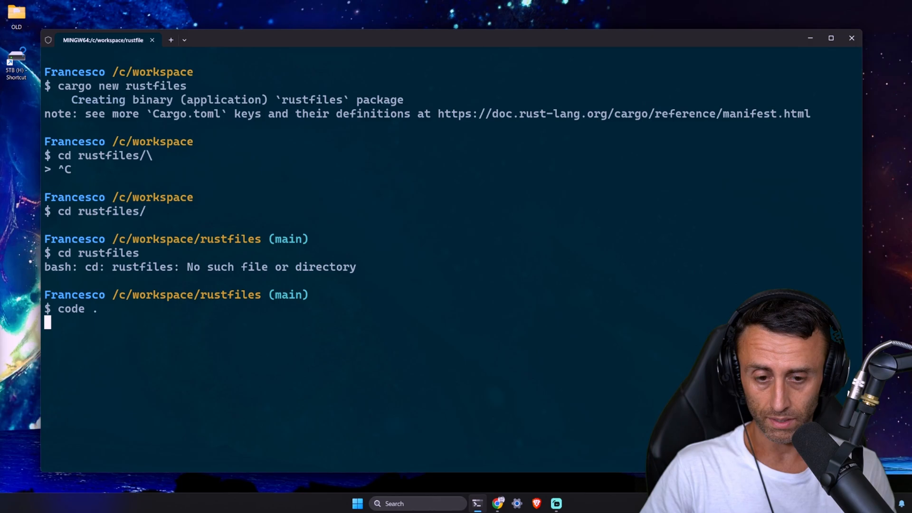
pyautogui.press('Enter')
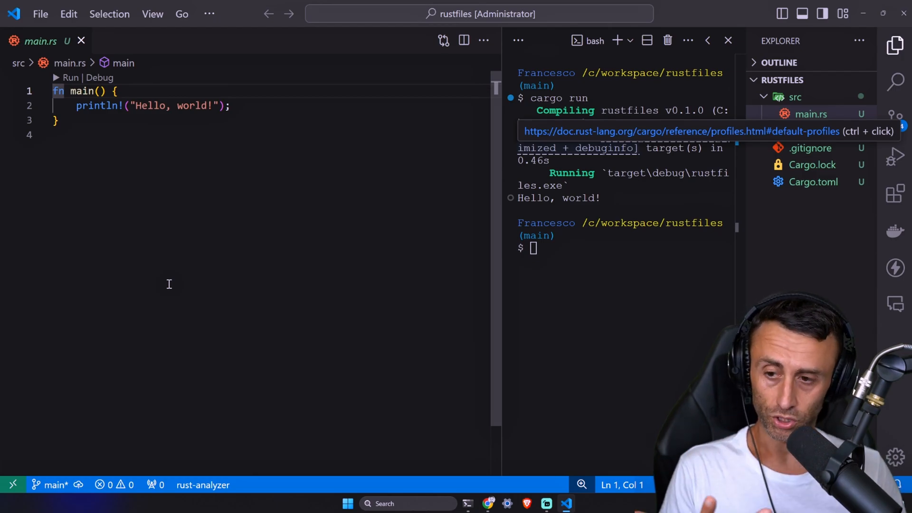
# - Add a //version 1 comment and import std::fs::File and std::io::{self, Read}
pyautogui.write('//vers')
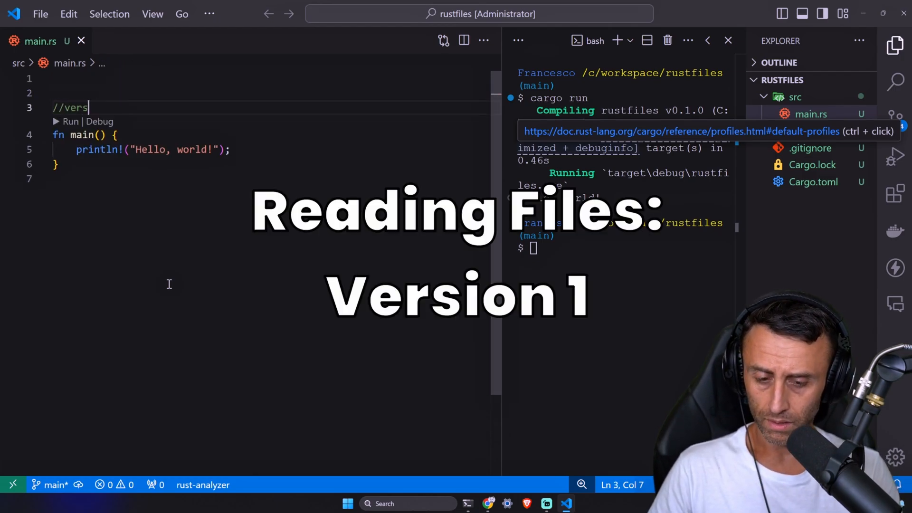
pyautogui.write('us')
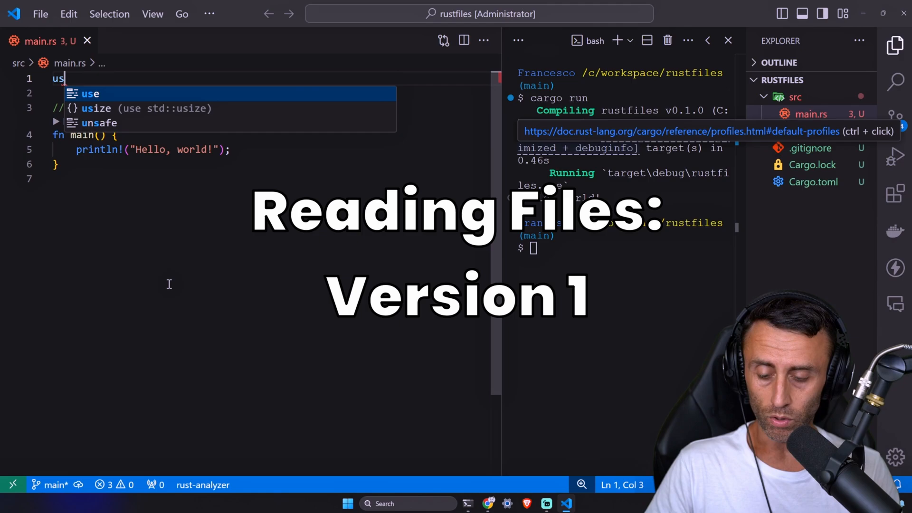
pyautogui.write('e std::io;')
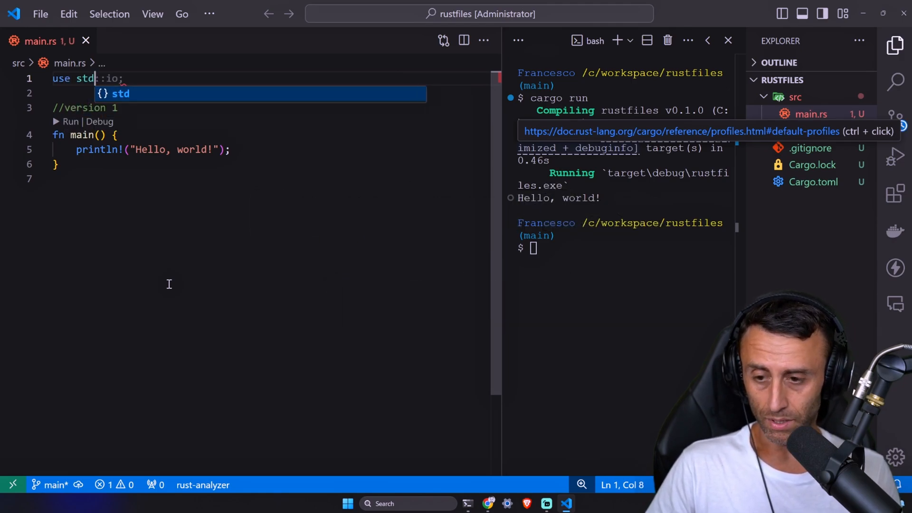
pyautogui.write('::')
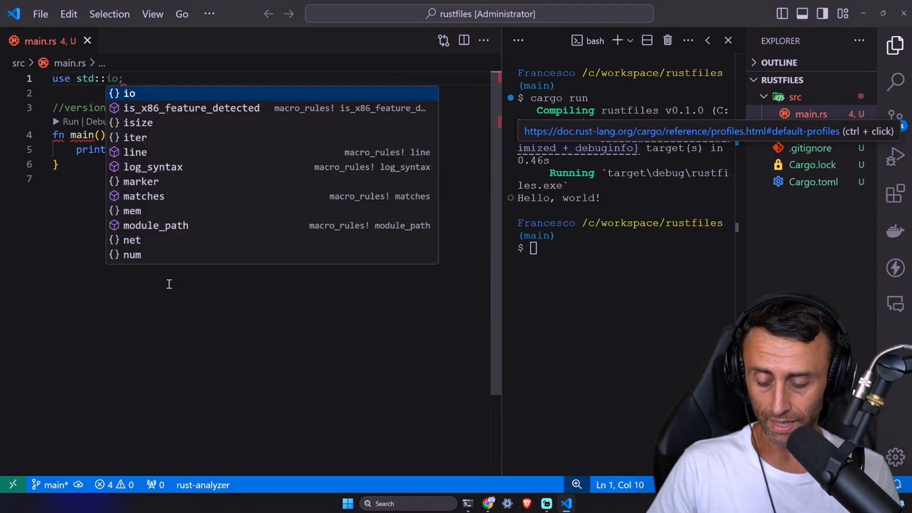
pyautogui.write('fs::File')
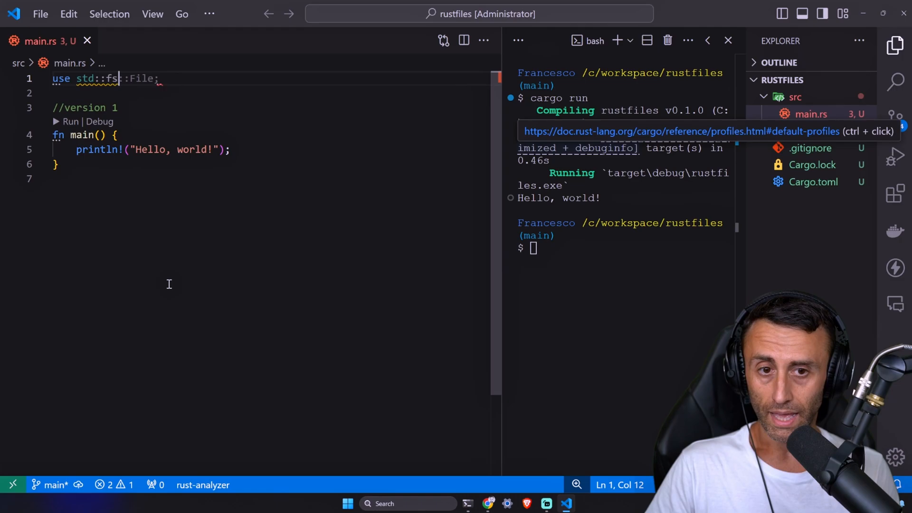
pyautogui.write('use std::io::prelude::*;')
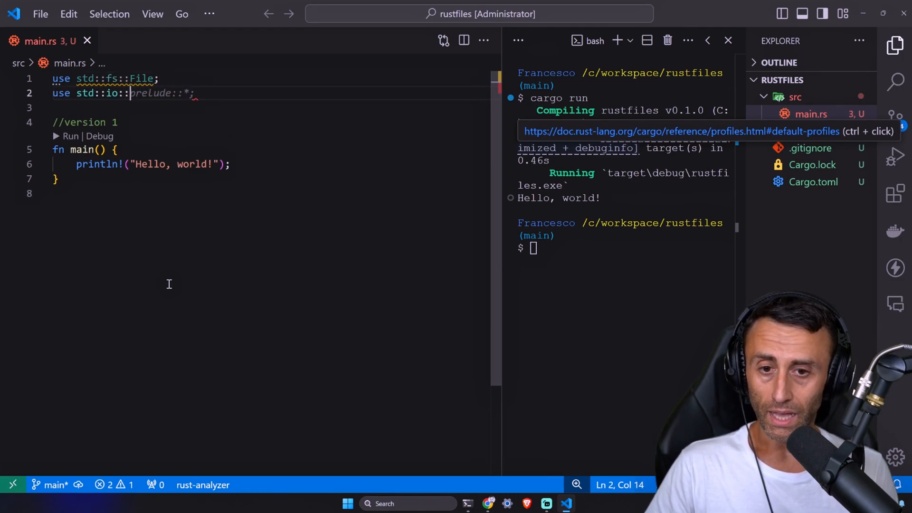
pyautogui.write('{self, BufRead};')
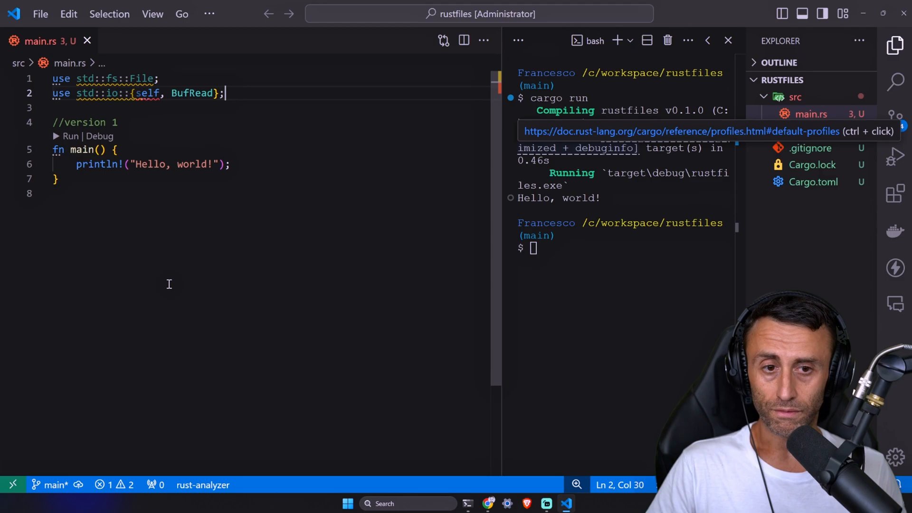
pyautogui.doubleClick(192, 93)
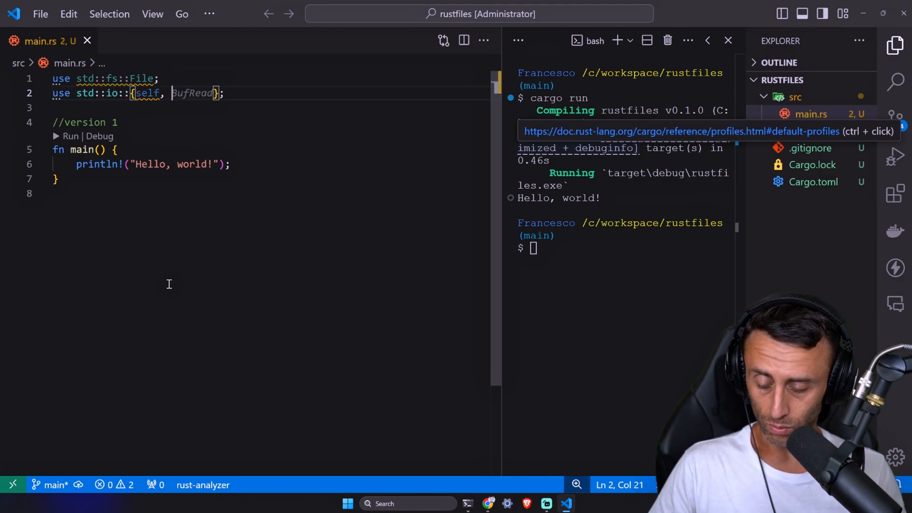
pyautogui.write('Read')
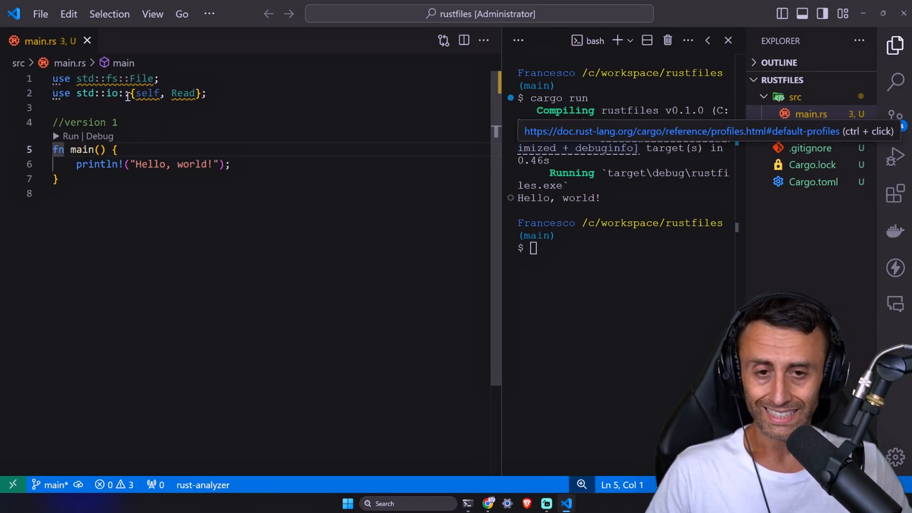
pyautogui.moveTo(106, 94)
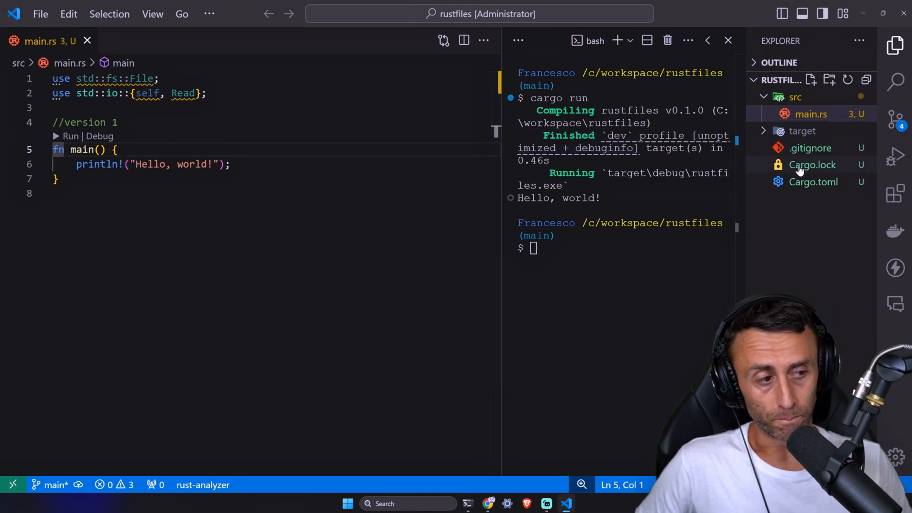
pyautogui.moveTo(821, 186)
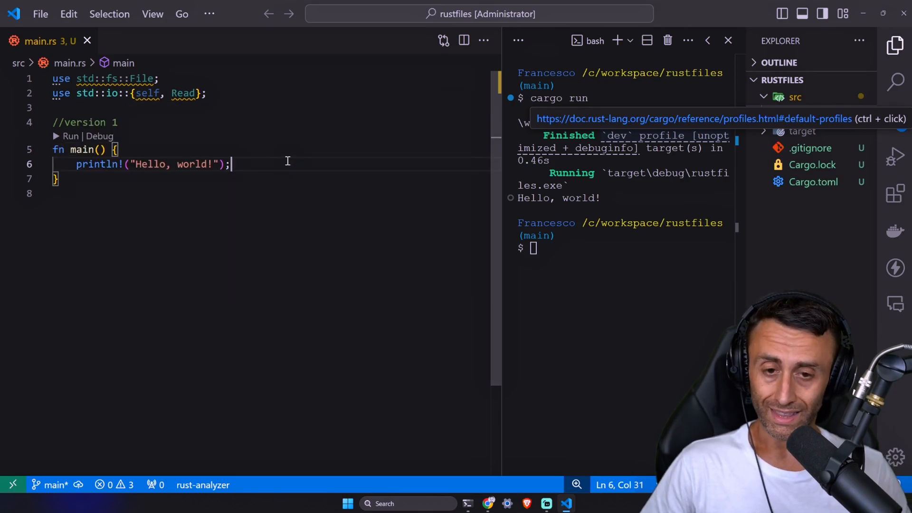
# - Replace the hello-world print with an //open file comment and File::open("foo.txt")
pyautogui.press('Ctrl+Shift+K')
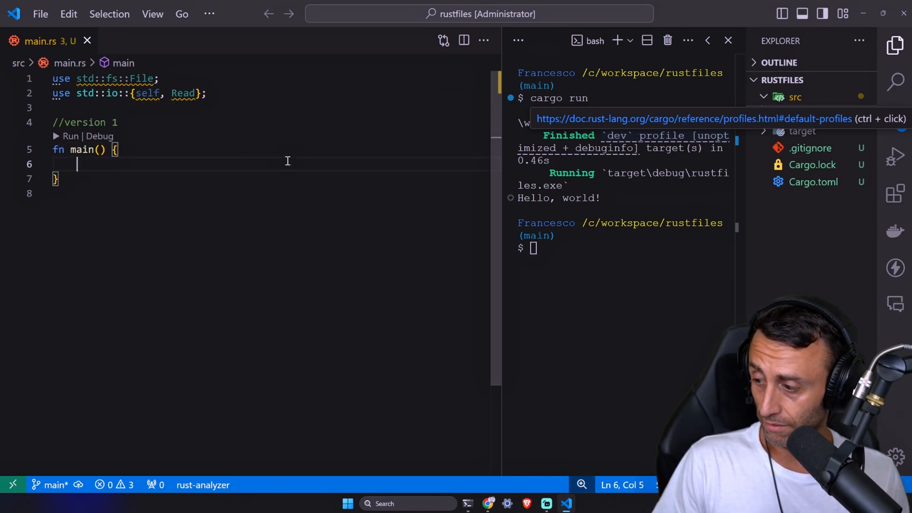
pyautogui.write('//open file')
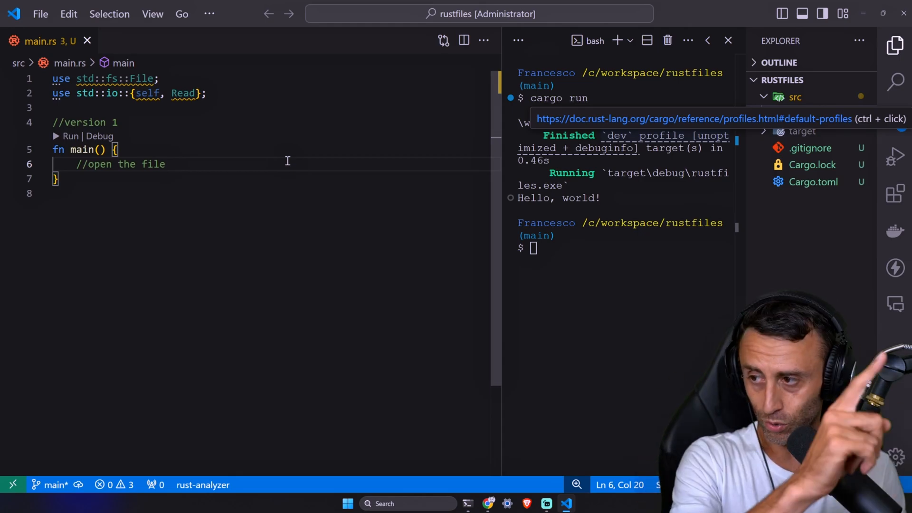
pyautogui.press('Enter')
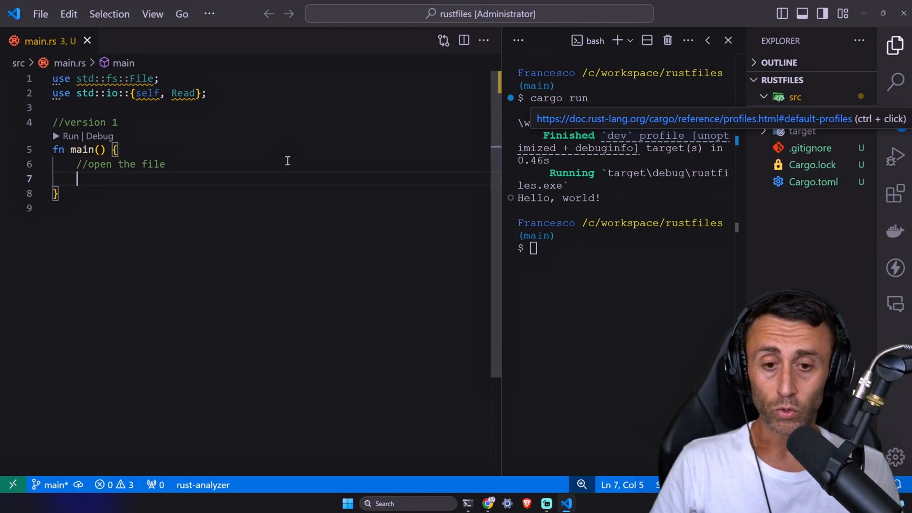
pyautogui.write('let mut file = File::open("src/main.rs").unwrap();')
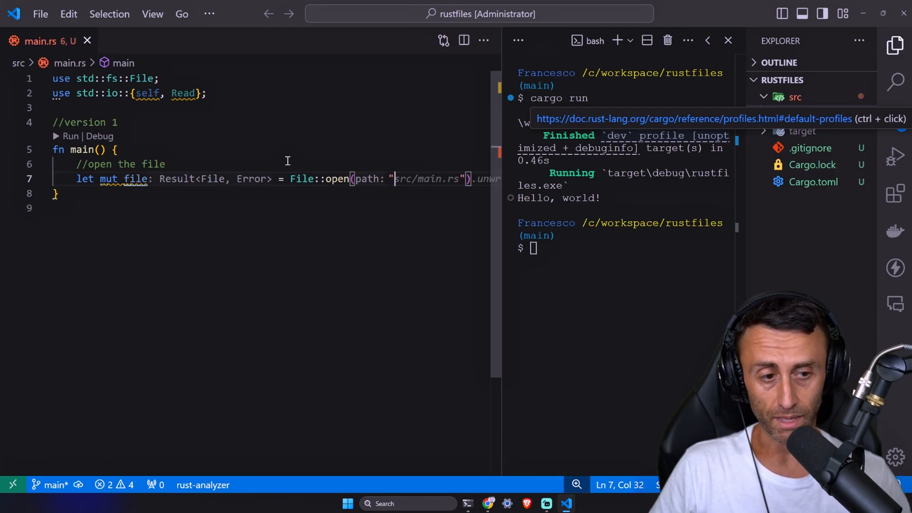
pyautogui.write('foo.txt')
pyautogui.click(271, 150)
pyautogui.write('-> io::Result<()> ')
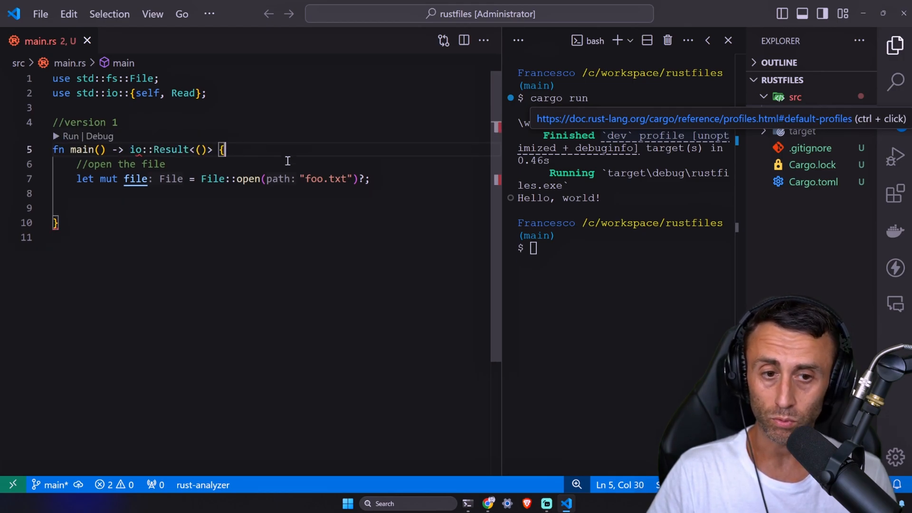
# - Add a String buffer and read foo.txt into it with read_to_string(&mut content)?
pyautogui.write('//create a buffer to store the contents of the file')
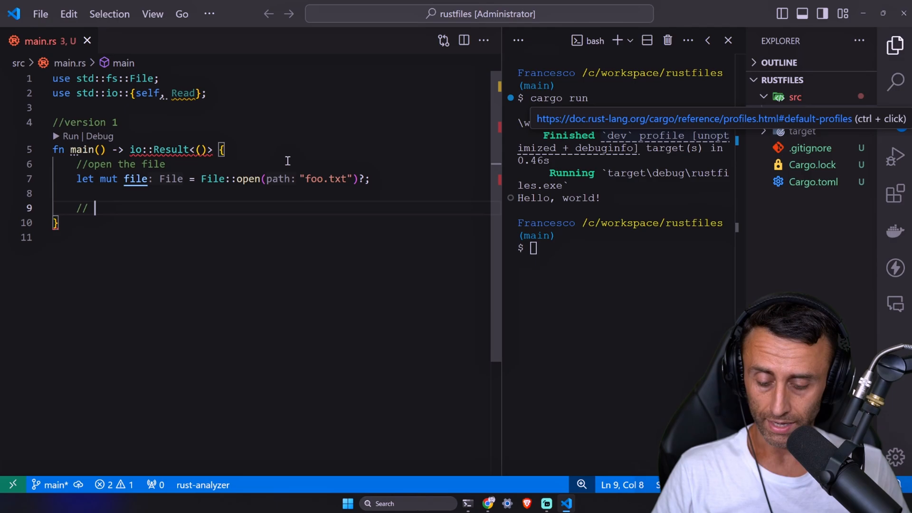
pyautogui.write('initialize a string')
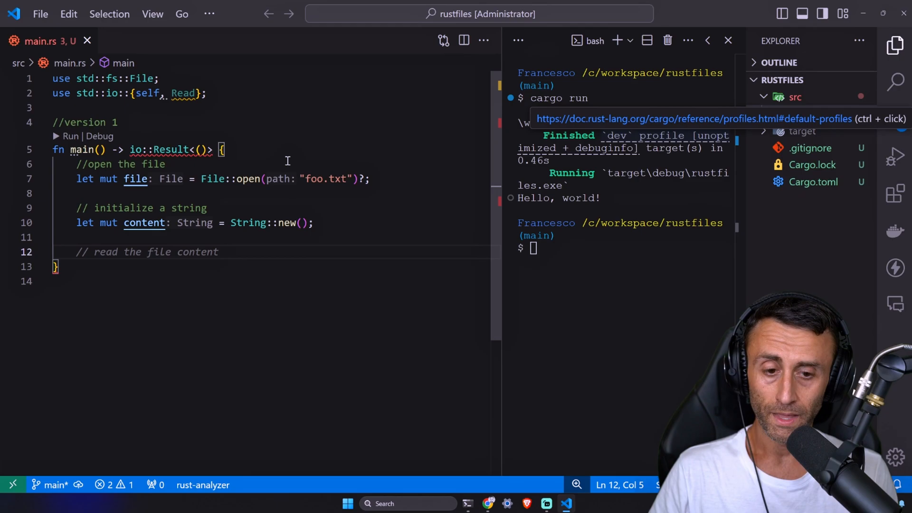
pyautogui.press('Enter')
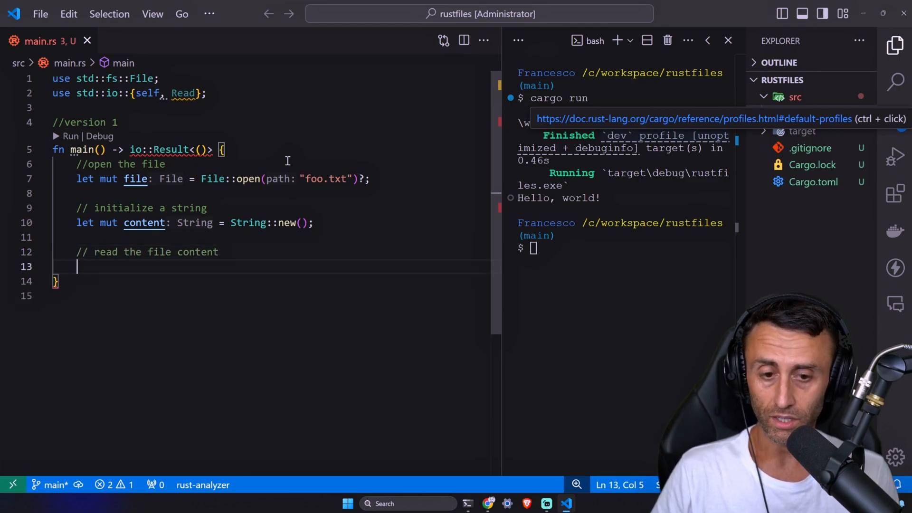
pyautogui.write('file.read_to_string(&mut content)?;')
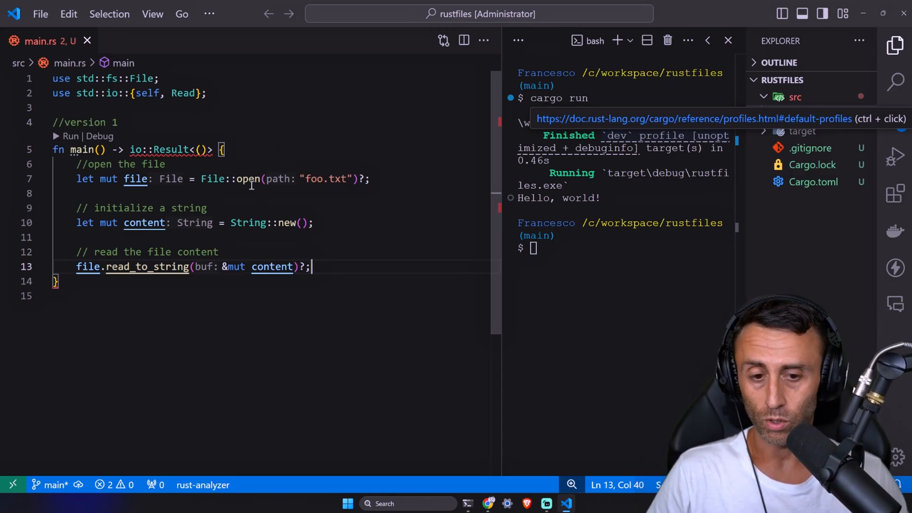
pyautogui.moveTo(373, 286)
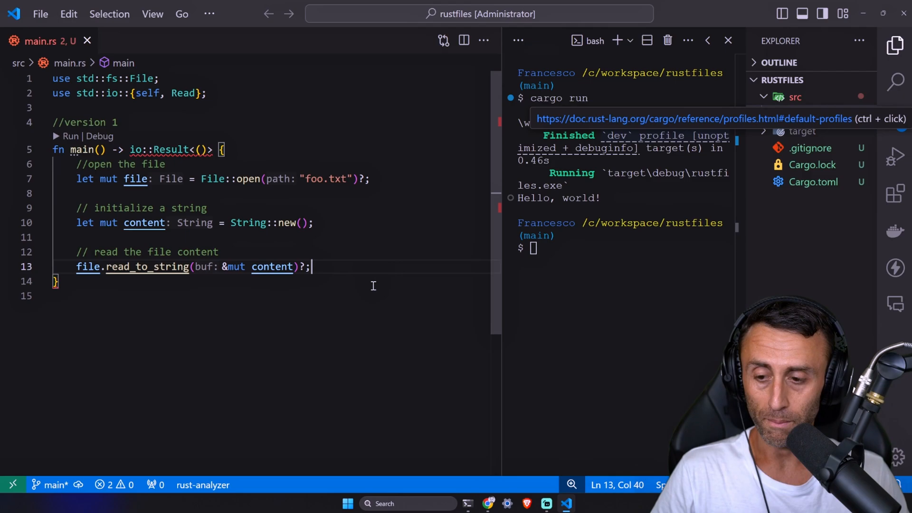
# - Add a print-the-content comment and return Ok(()) at the end of main
pyautogui.press('Enter')
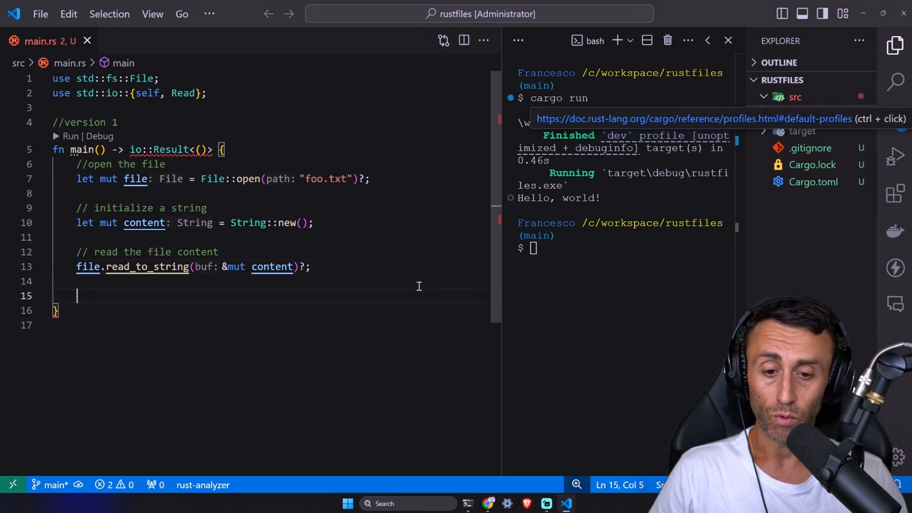
pyautogui.write('// print the content of the file')
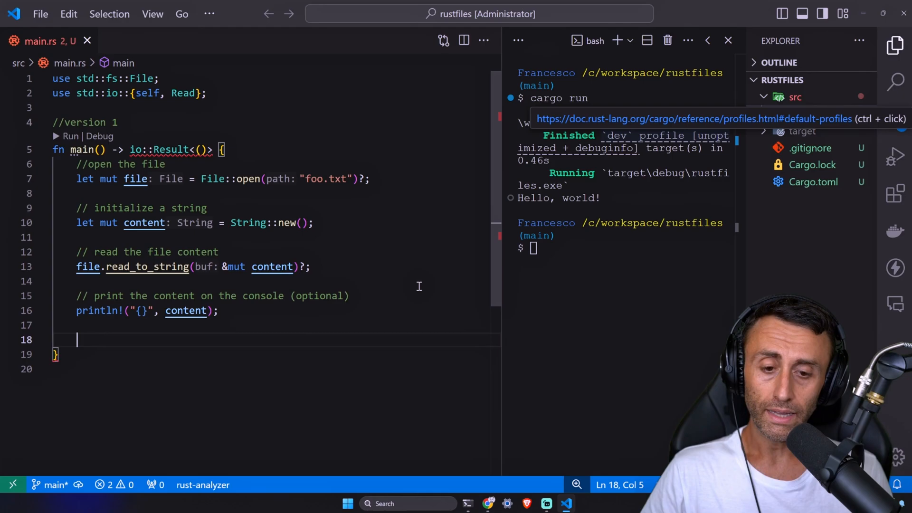
pyautogui.write('Ok(())')
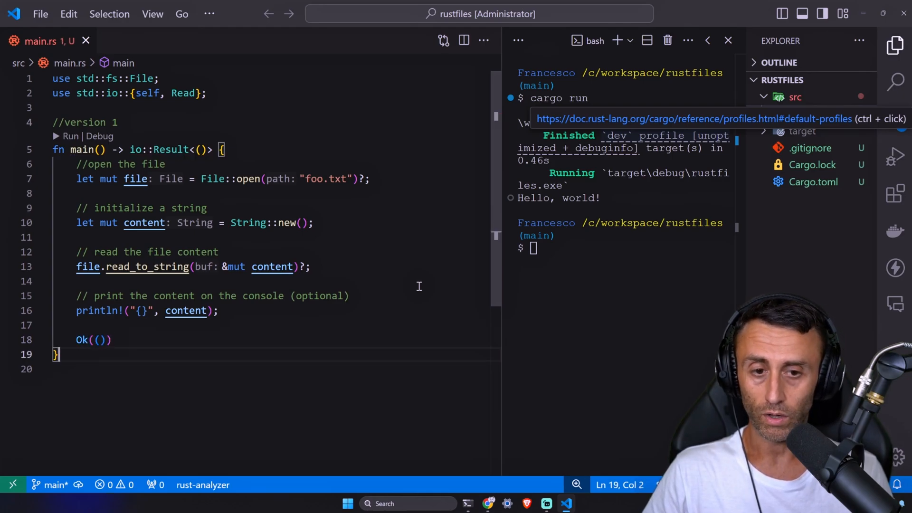
pyautogui.press('Enter')
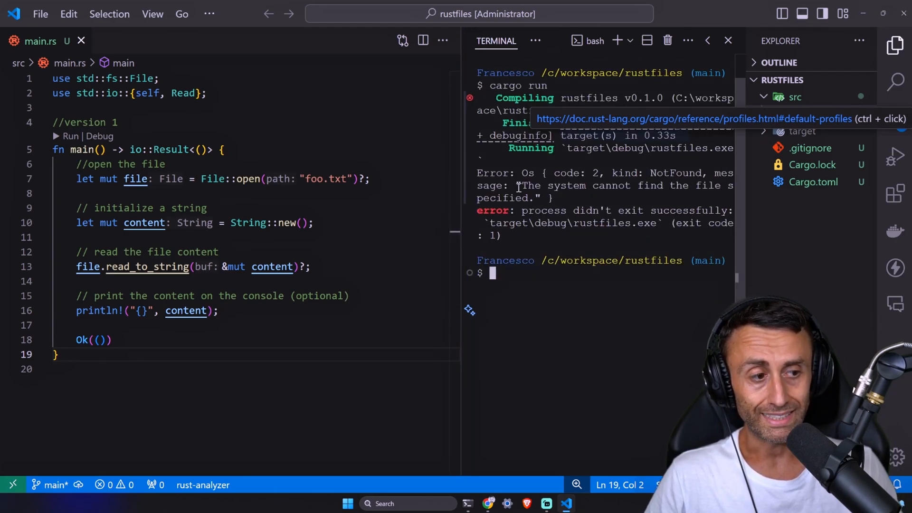
# - Add a new foo.txt file at the project root and type 'like and subscribe' into it
pyautogui.moveTo(521, 185); pyautogui.dragTo(608, 185)
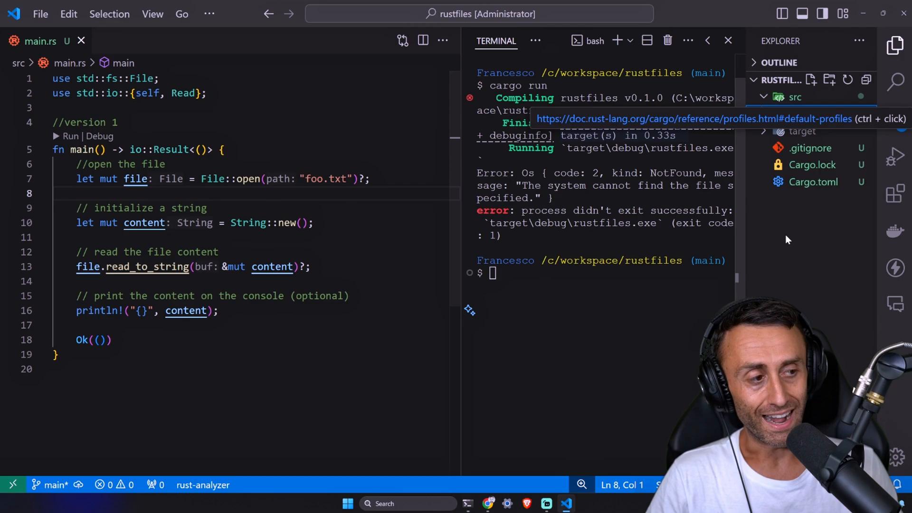
pyautogui.click(794, 97)
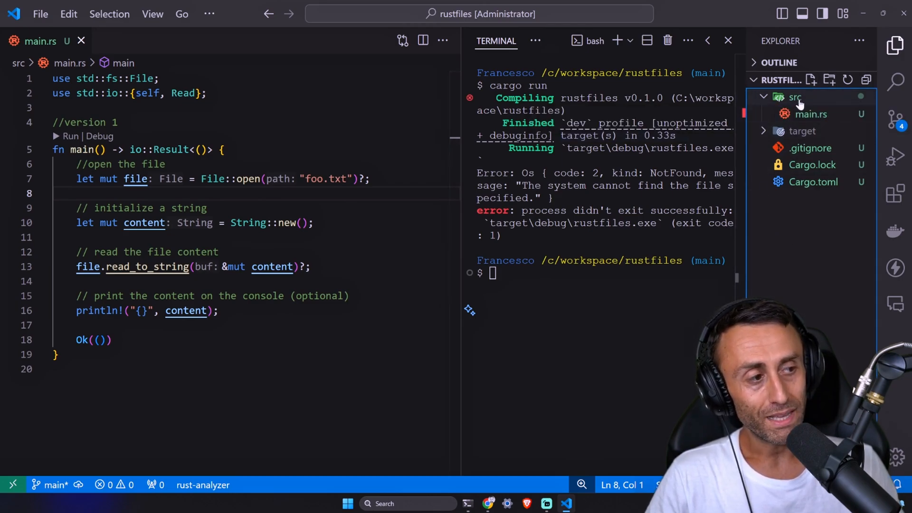
pyautogui.click(810, 79)
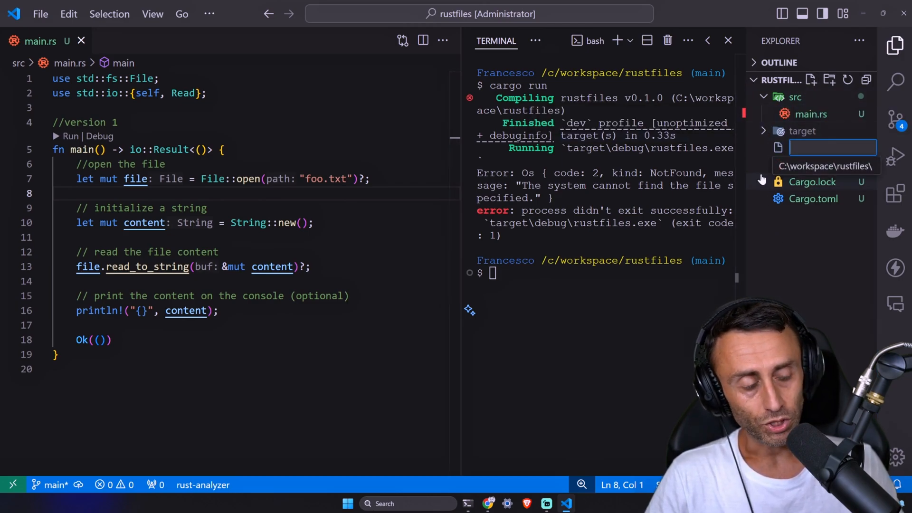
pyautogui.write('foo')
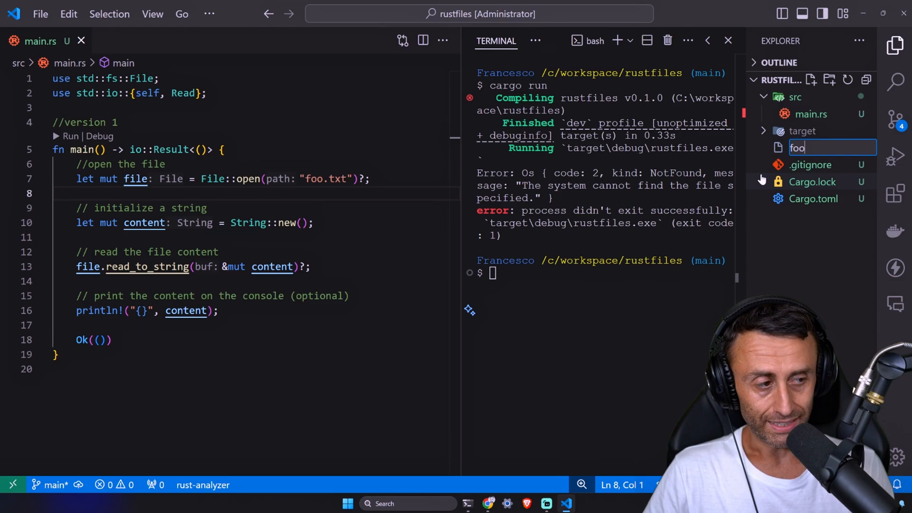
pyautogui.write('.txt')
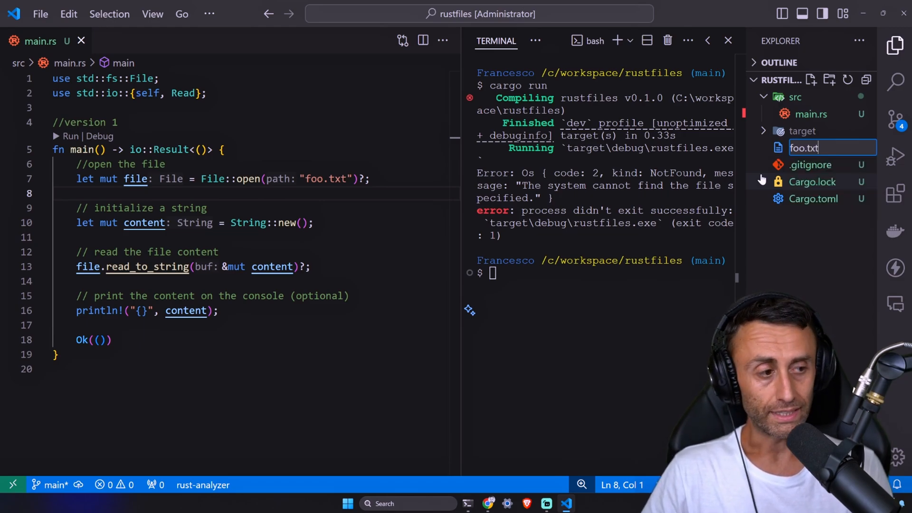
pyautogui.press('Enter')
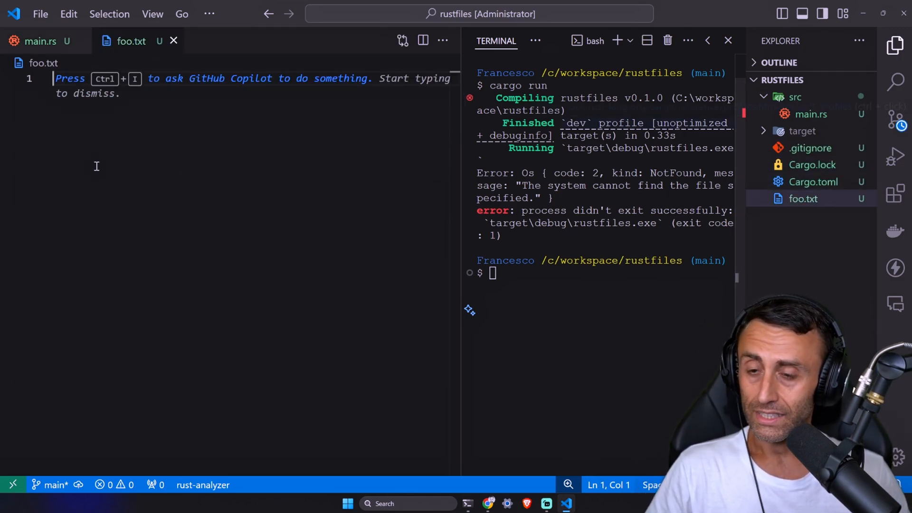
pyautogui.write('like and subscribe')
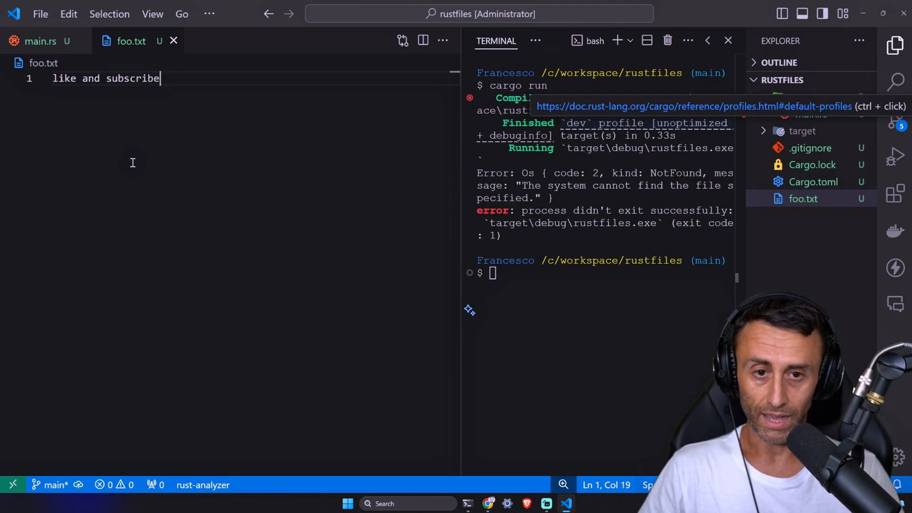
pyautogui.moveTo(707, 300)
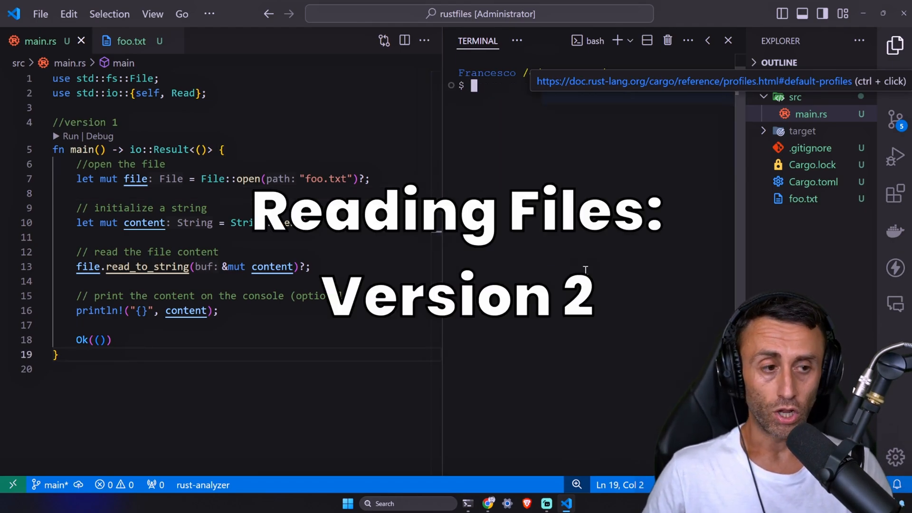
# - Delete main's body and its io::Result<()> return type, then start a fn below
pyautogui.moveTo(76, 194); pyautogui.dragTo(110, 339)
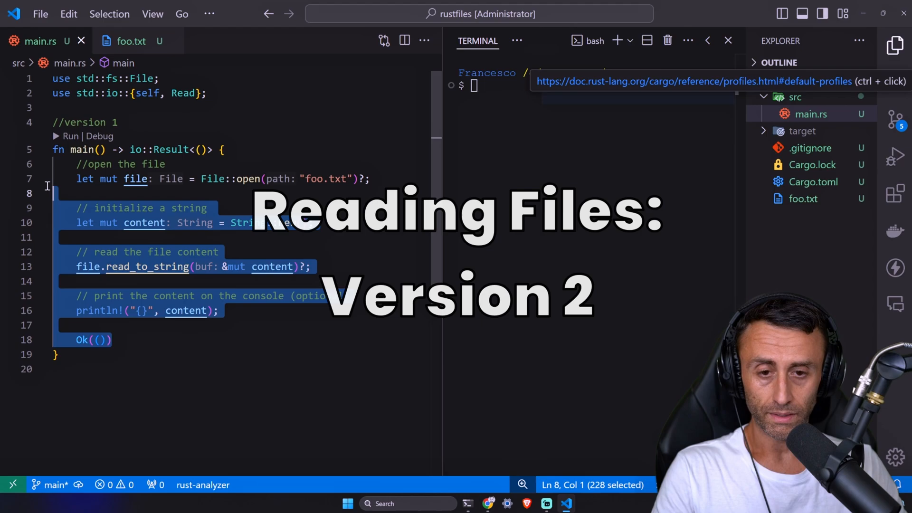
pyautogui.press('Delete')
pyautogui.write('2')
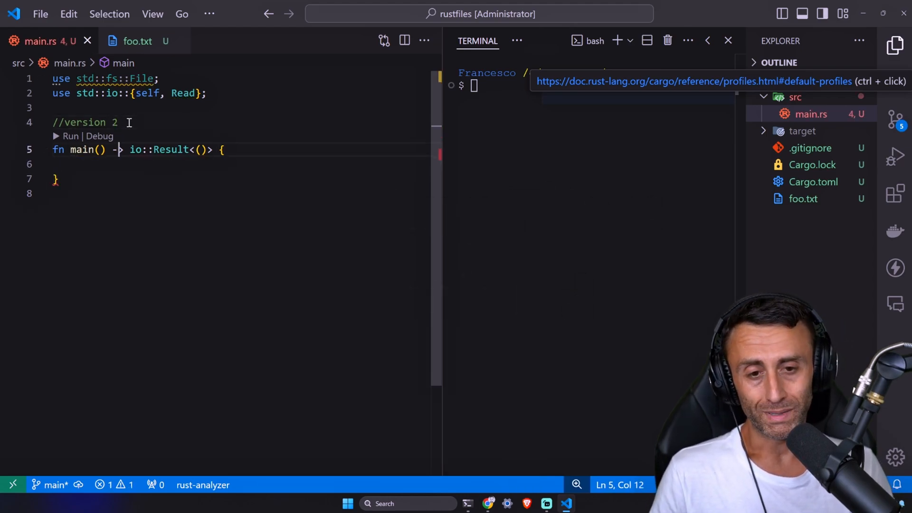
pyautogui.moveTo(112, 150); pyautogui.dragTo(184, 149)
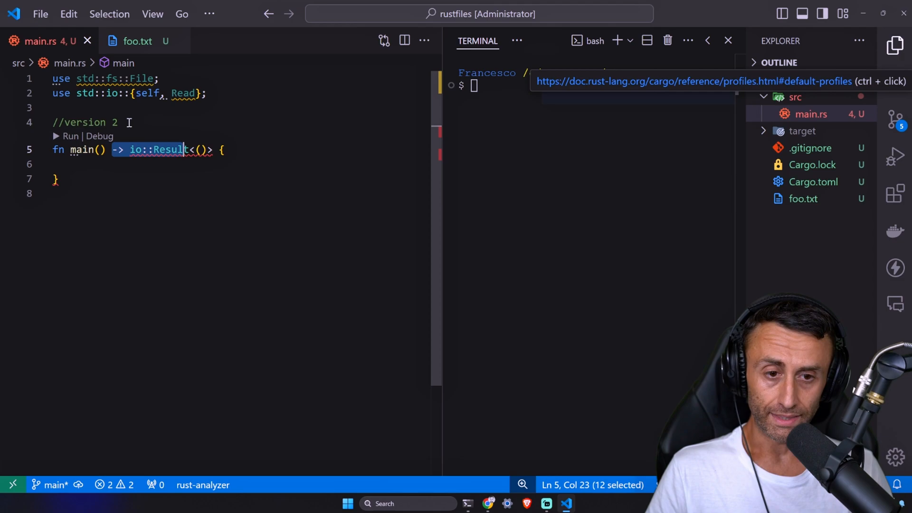
pyautogui.press('Delete')
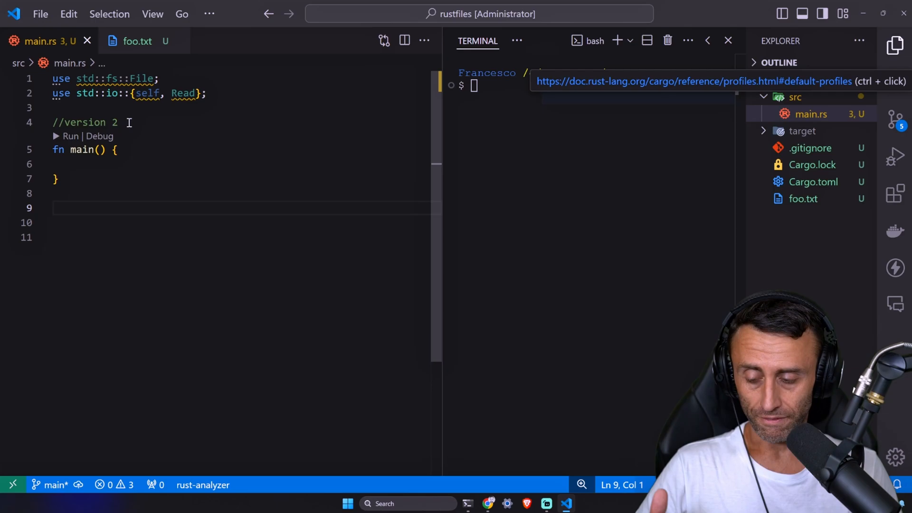
pyautogui.write('fn readt_file_to_string')
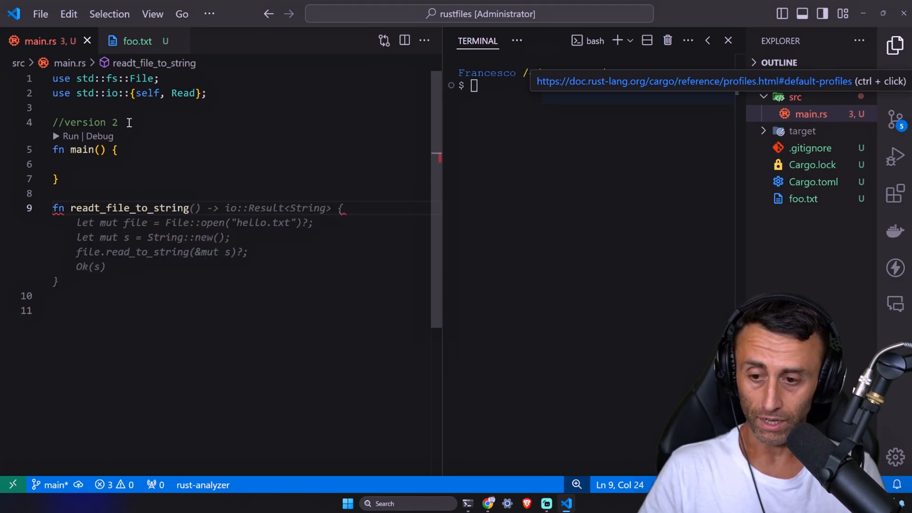
# - Write read_file_to_string(filename: &str) -> Result<String, io::Error> that opens, reads and returns Ok(contents)
pyautogui.write('filename: &str) ->')
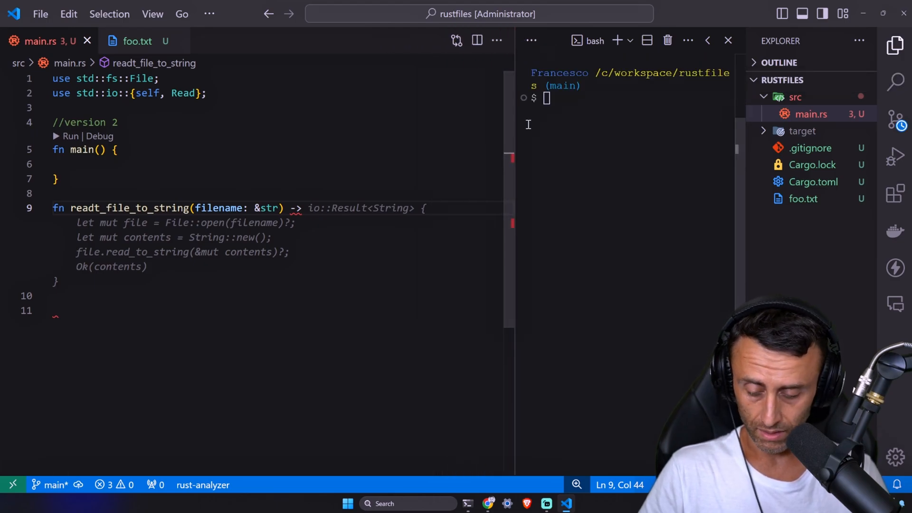
pyautogui.write('Result<>')
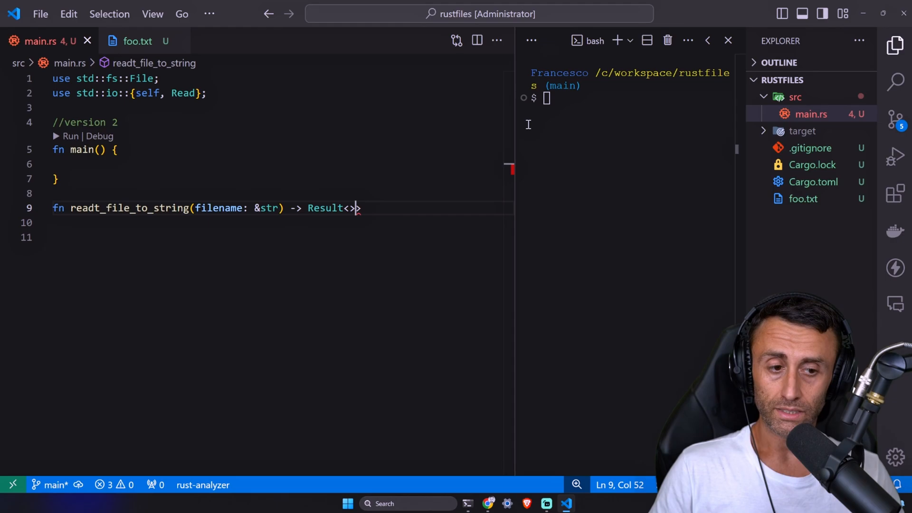
pyautogui.write('String,')
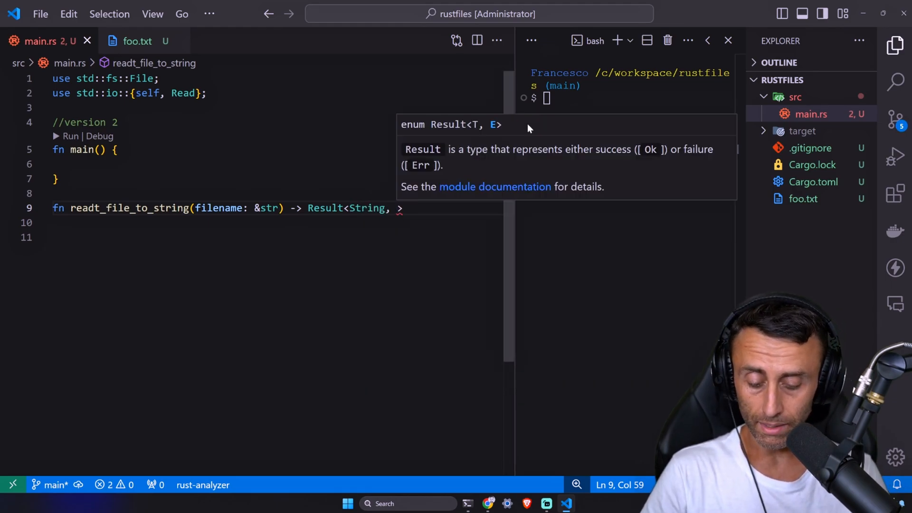
pyautogui.write('io::Error')
pyautogui.click(278, 222)
pyautogui.write('let mut file = File::open(filename)?;')
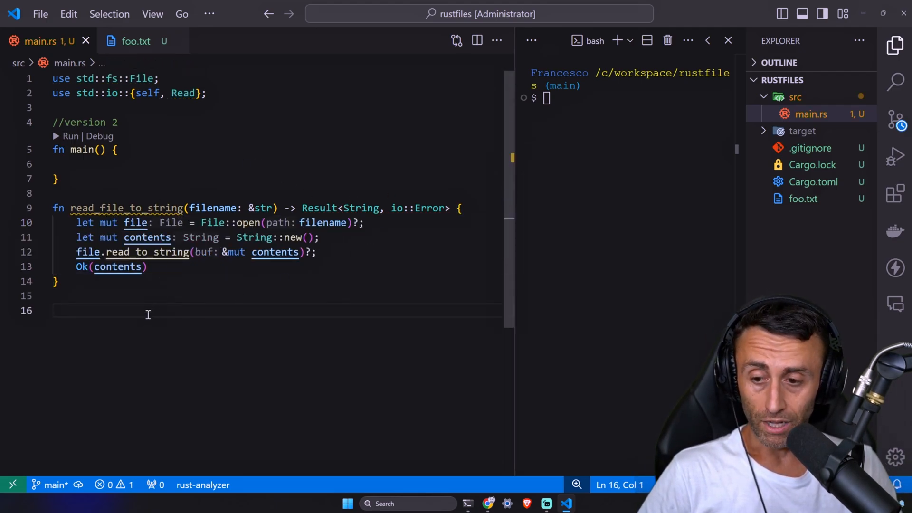
pyautogui.moveTo(113, 207)
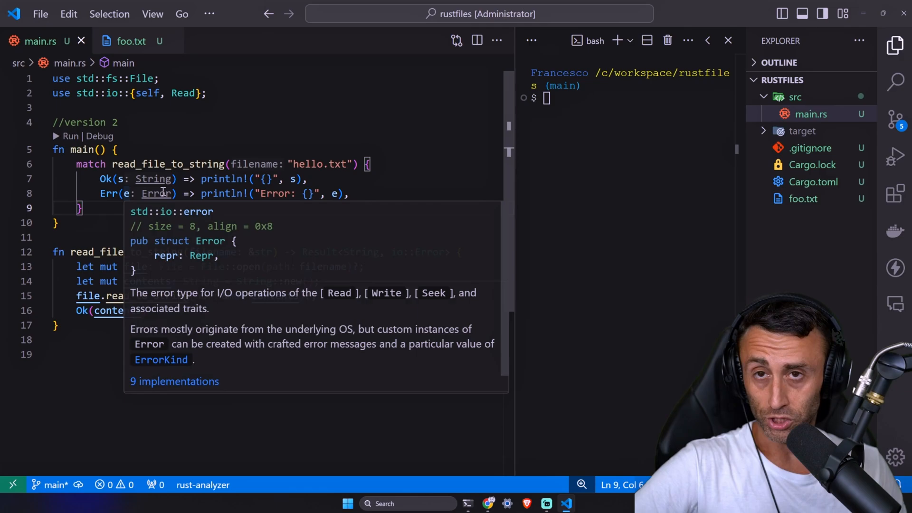
# - Run cargo run in the terminal, which reports hello.txt not found
pyautogui.write('cargo run')
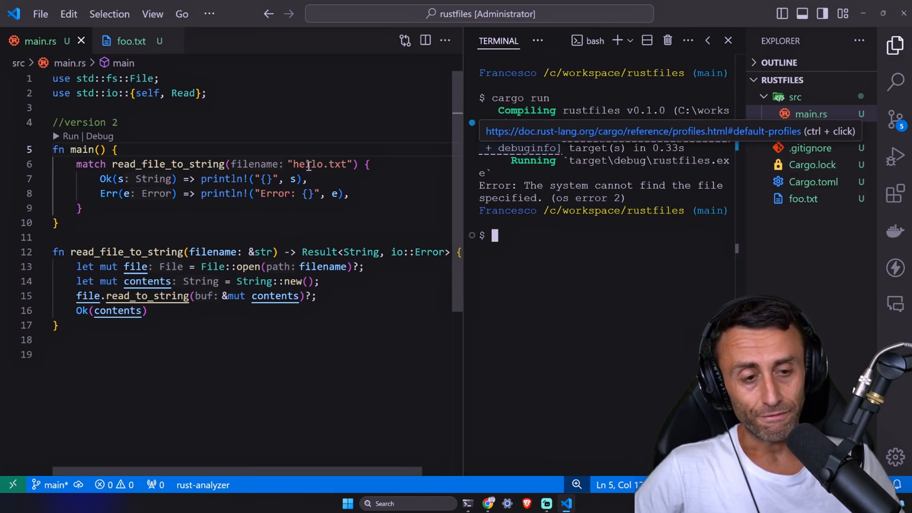
# - Change the file name string from hello.txt to foo.txt
pyautogui.doubleClick(307, 164)
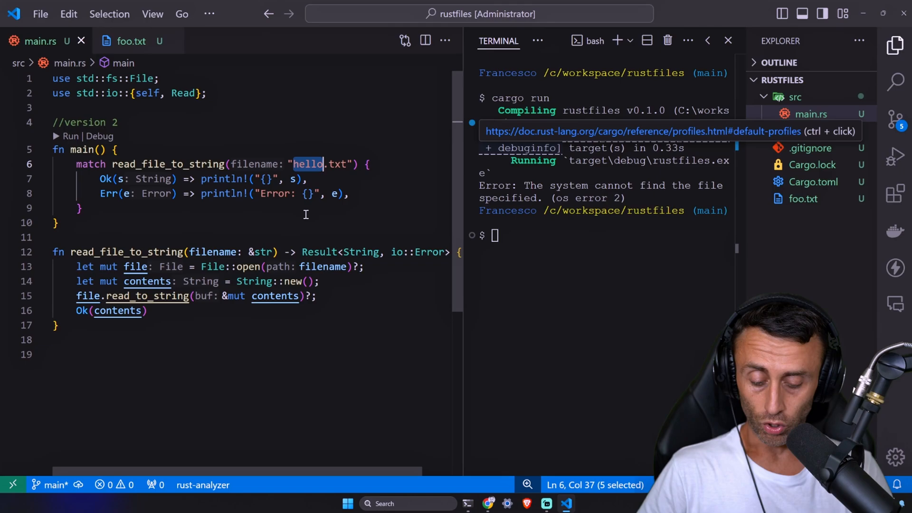
pyautogui.write('foo')
pyautogui.click(252, 122)
pyautogui.write('3 - read line by line')
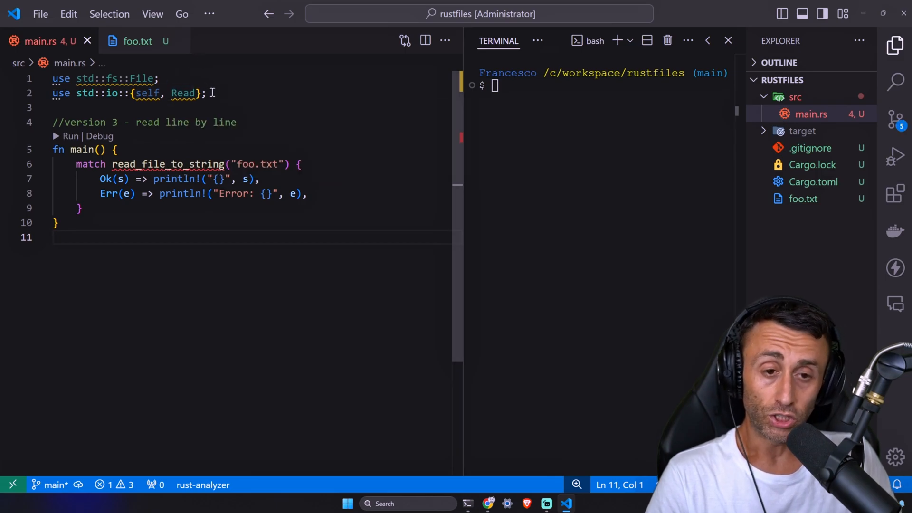
# - Import BufReader and replace main's match with a loop printing each line of foo.txt
pyautogui.write('Buf')
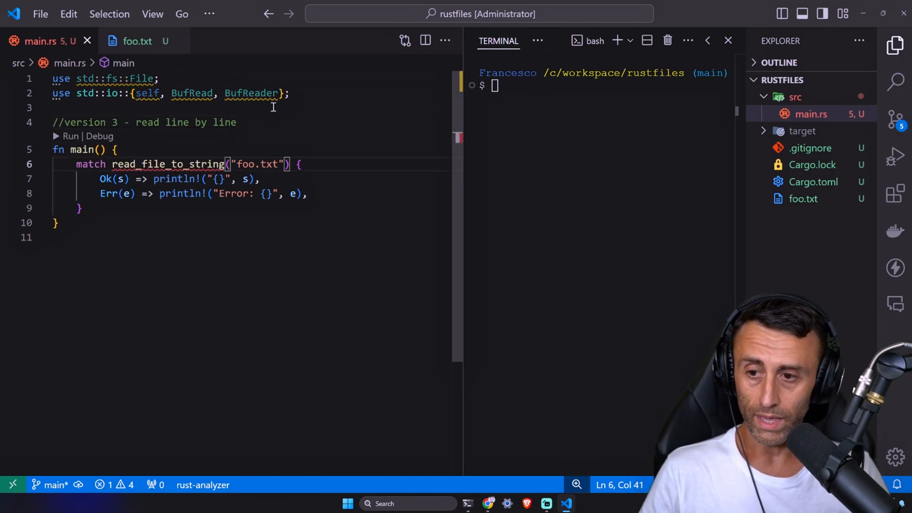
pyautogui.moveTo(76, 163); pyautogui.dragTo(82, 208)
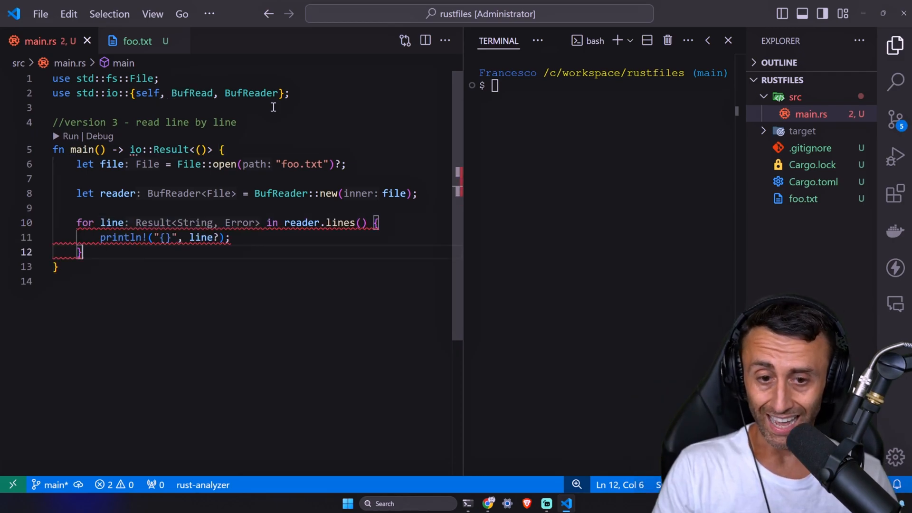
pyautogui.write('let line = line?;')
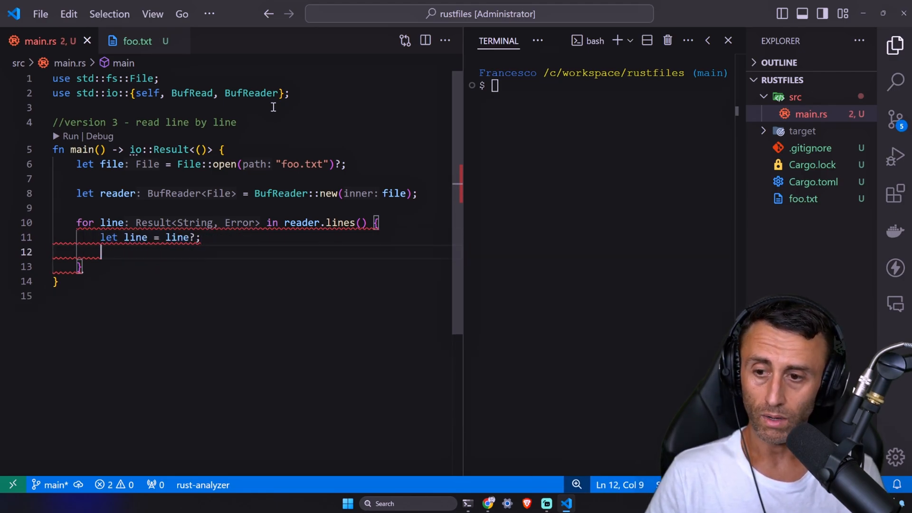
pyautogui.write('println!("{}", line);')
pyautogui.write('Ok(())')
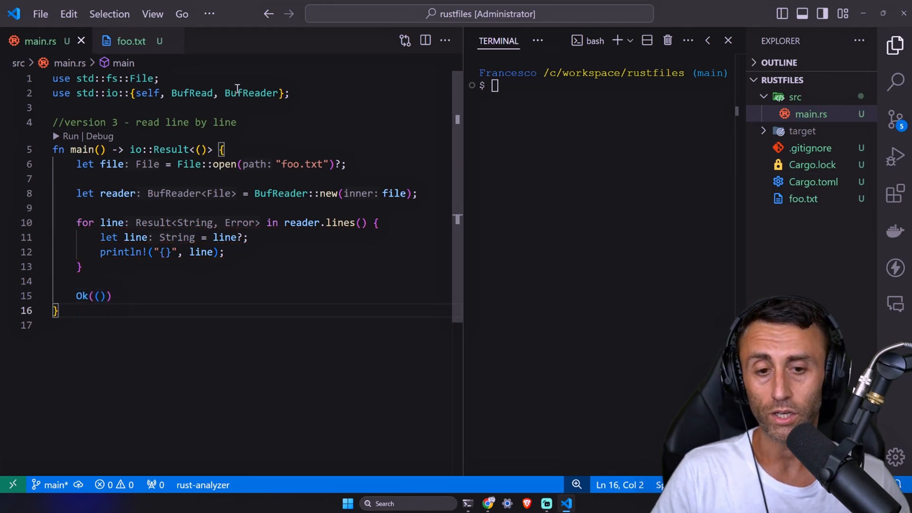
pyautogui.moveTo(115, 264)
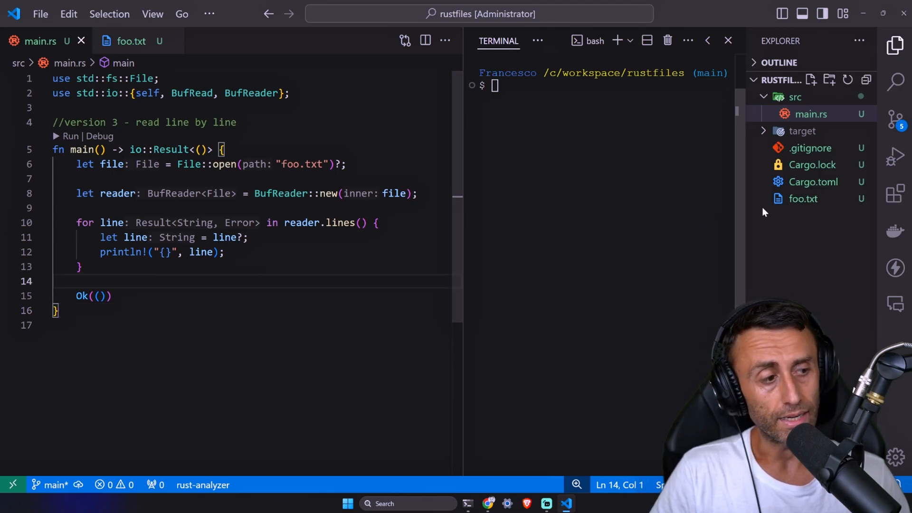
# - Append 'please' and 'bye' to foo.txt and cargo run to print all three lines
pyautogui.click(132, 41)
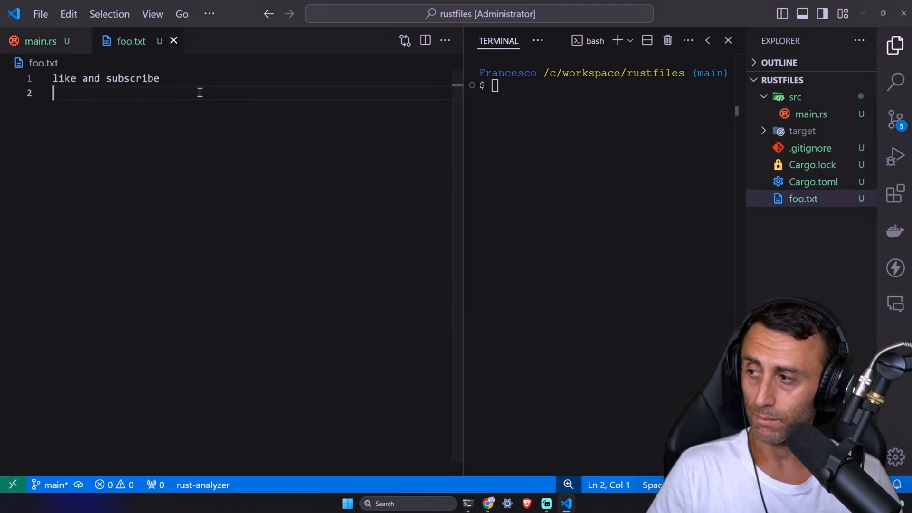
pyautogui.write('please')
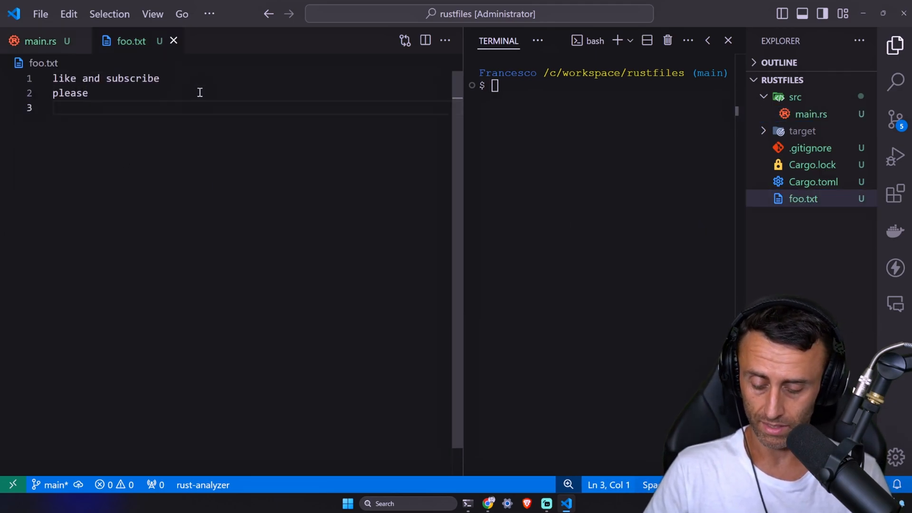
pyautogui.write('bye')
pyautogui.click(606, 85)
pyautogui.write('cargo run')
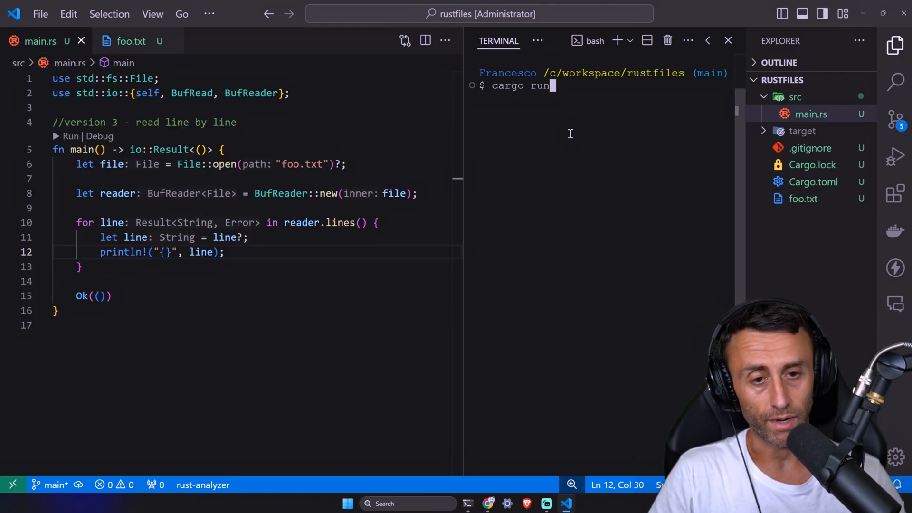
pyautogui.press('Enter')
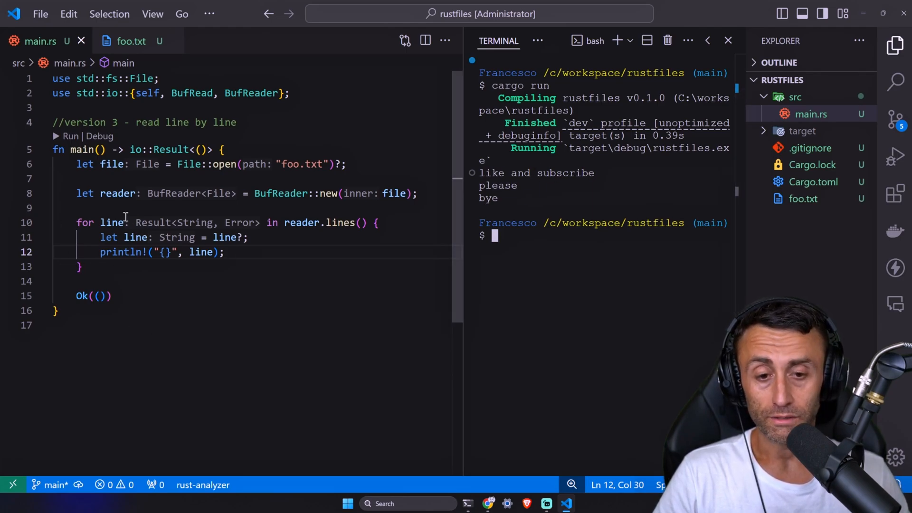
pyautogui.moveTo(114, 252)
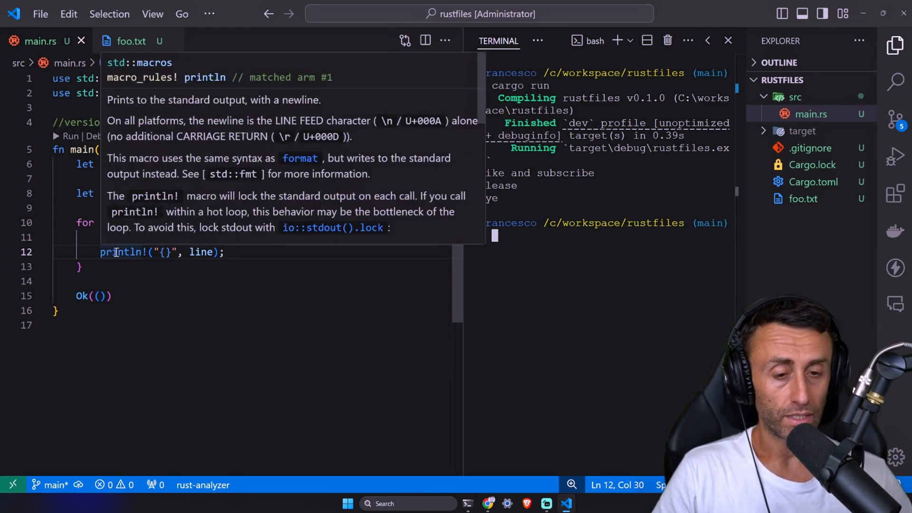